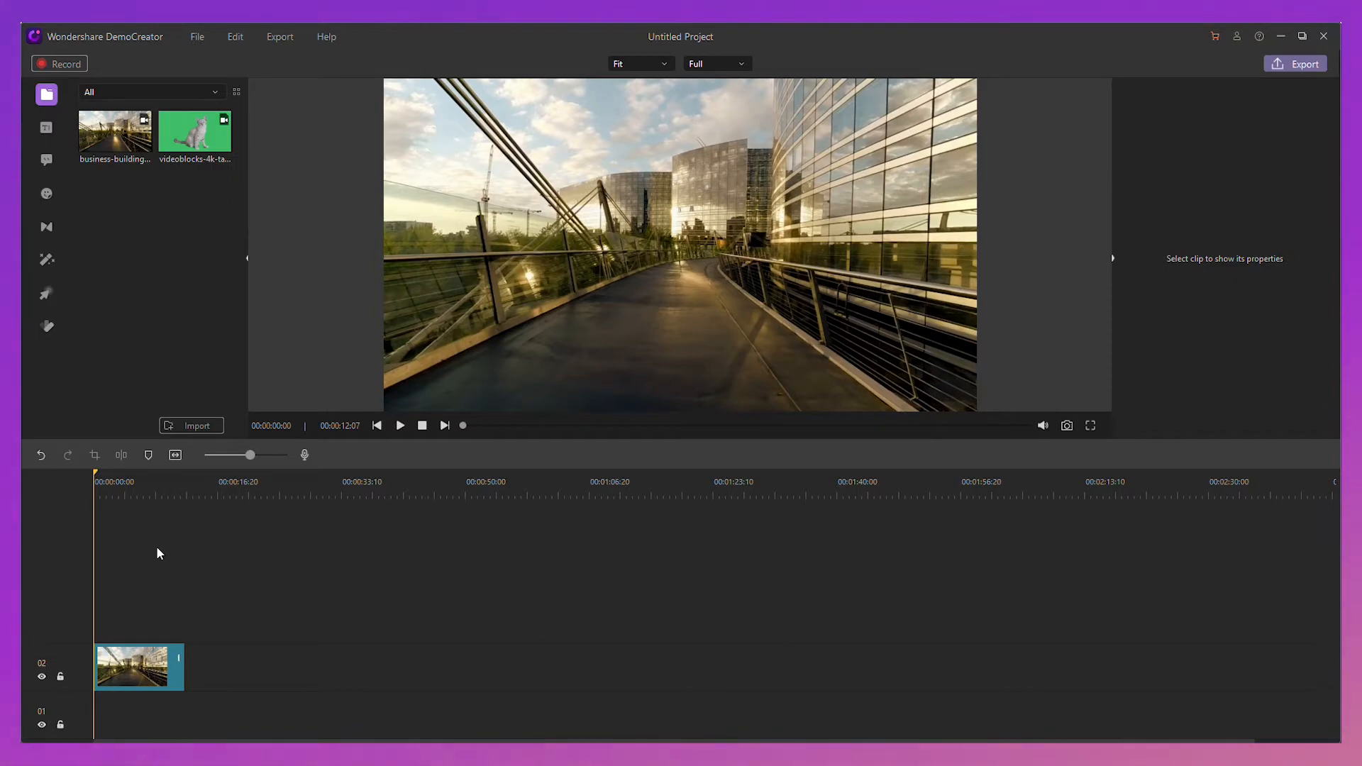
{"action": "mouse_move", "coordinate": [235, 269]}
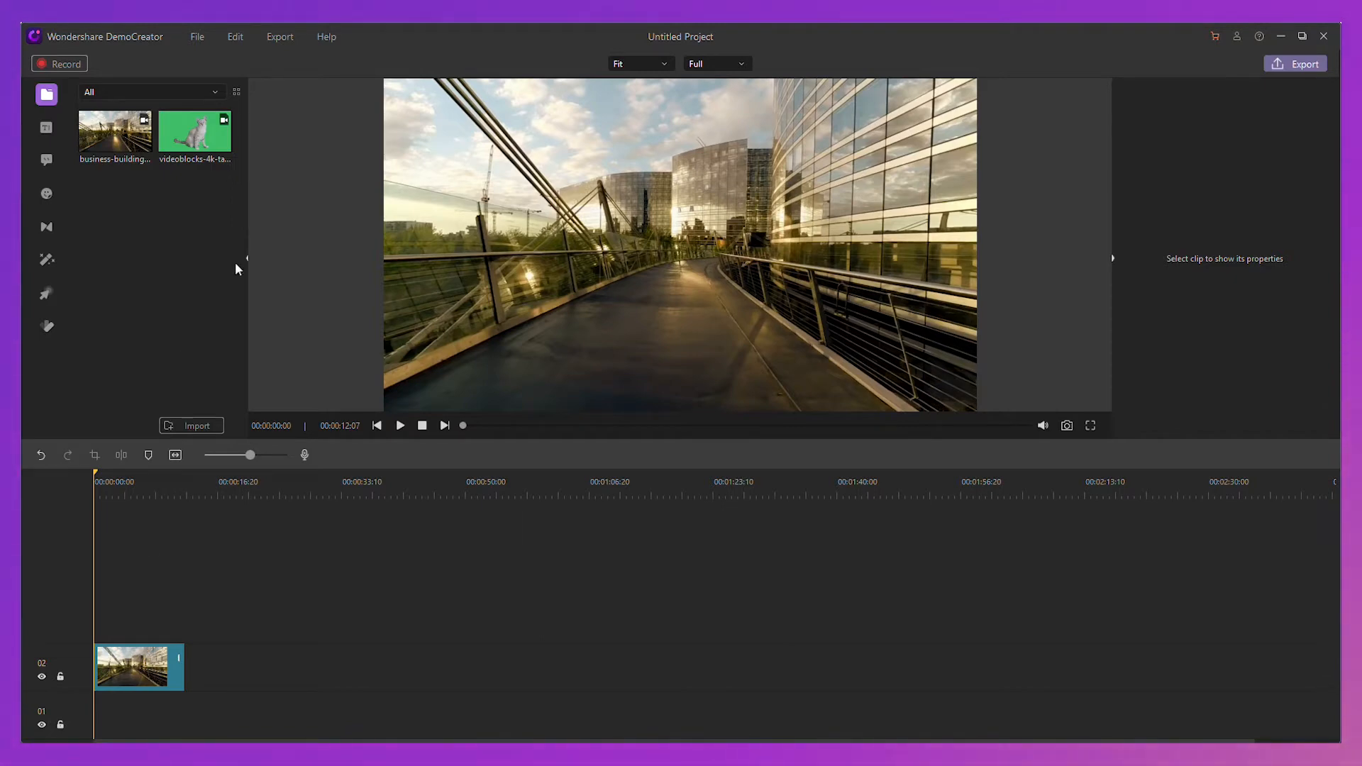
{"action": "mouse_move", "coordinate": [258, 567]}
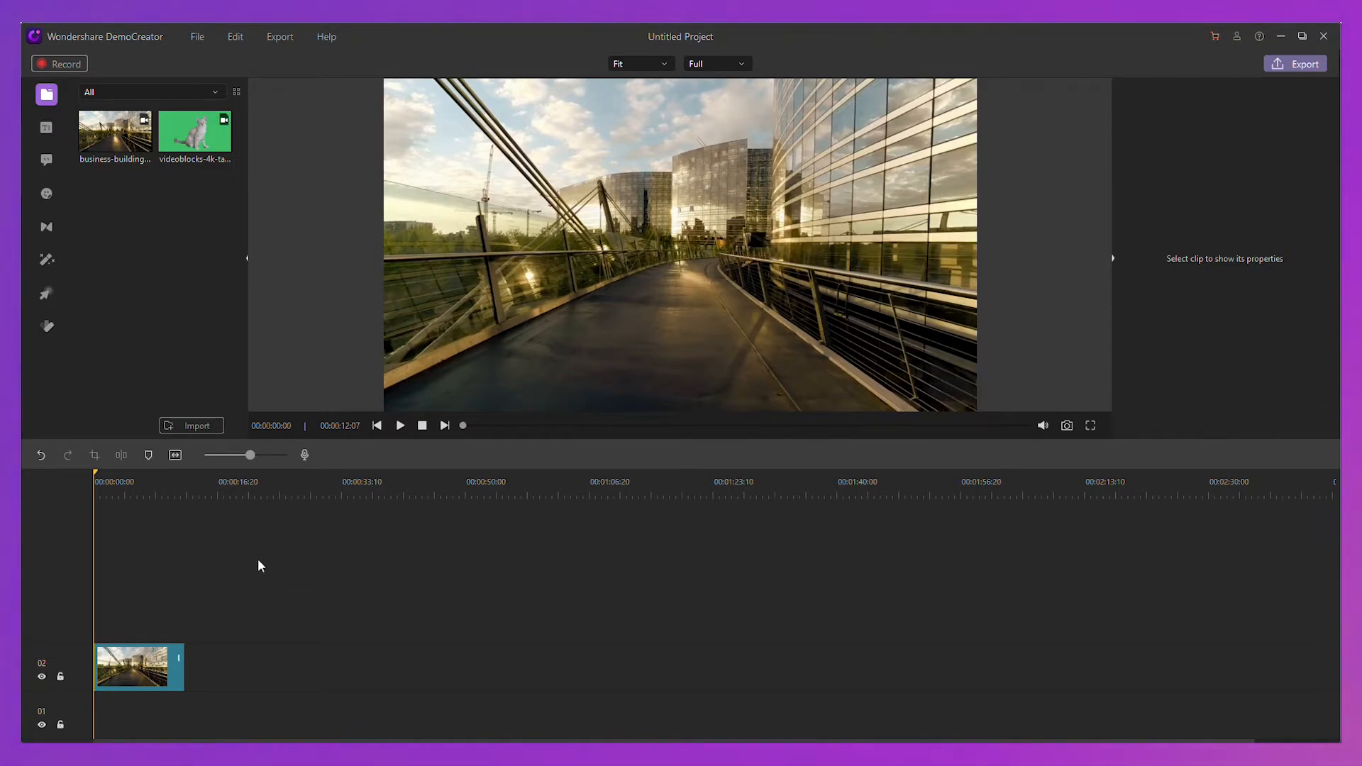
- Preview the bridge clip, then add the Opener 3 title template reading 'A Cat's Journey' above it
{"action": "left_click", "coordinate": [400, 426]}
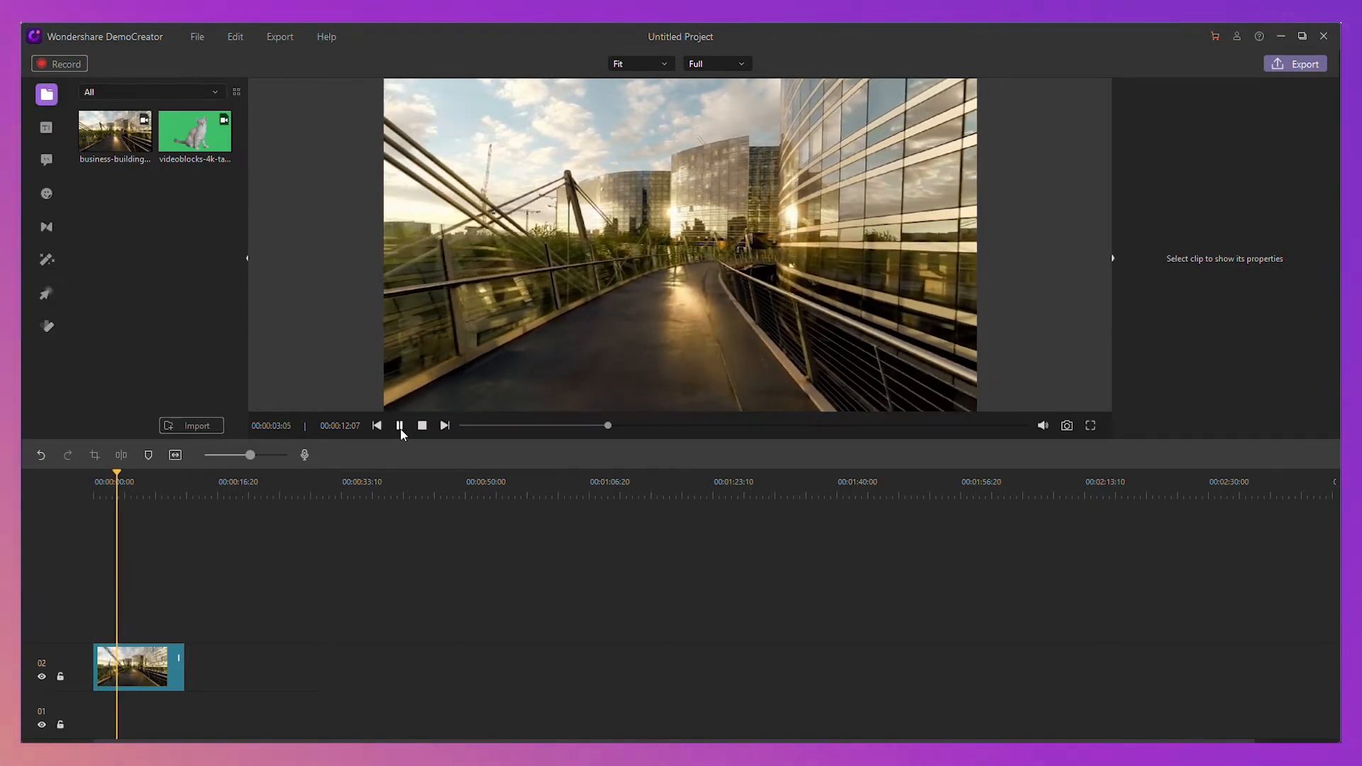
{"action": "left_click", "coordinate": [399, 425]}
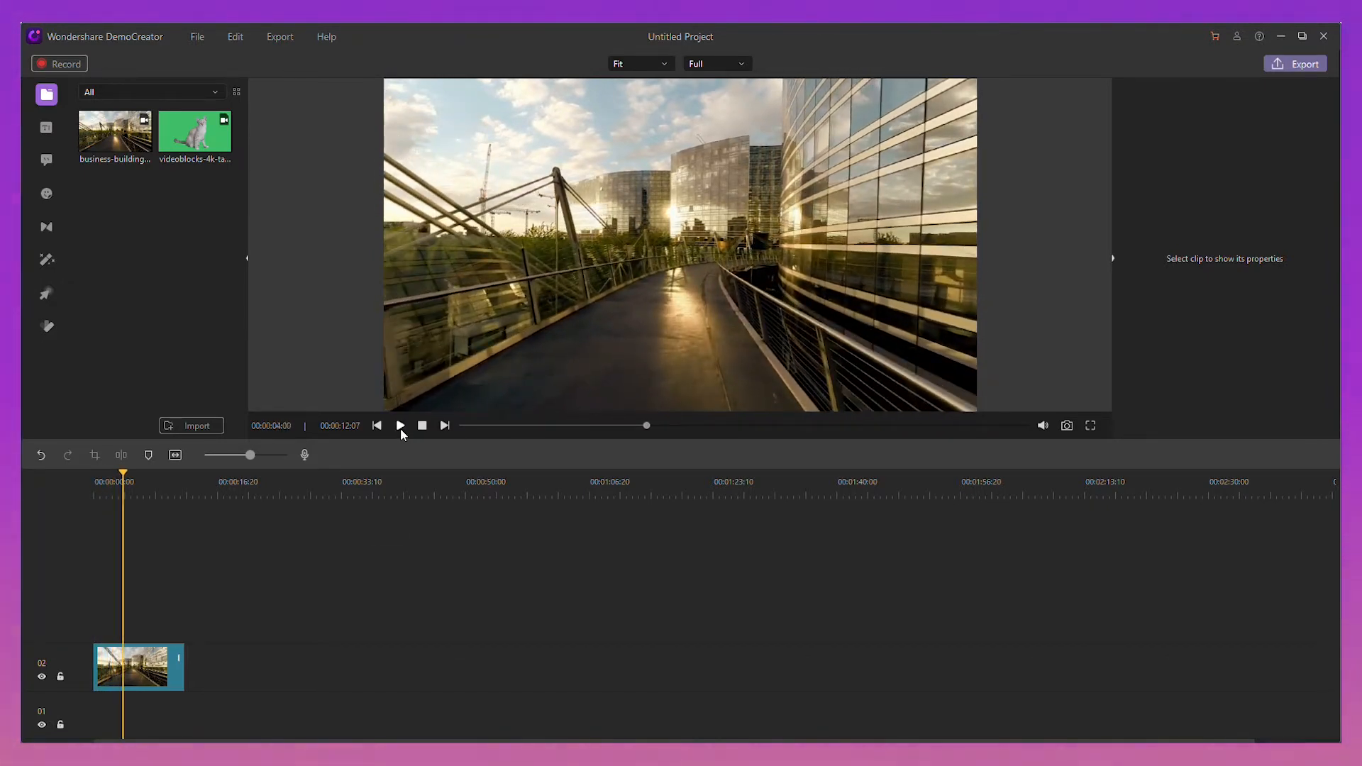
{"action": "mouse_move", "coordinate": [45, 128]}
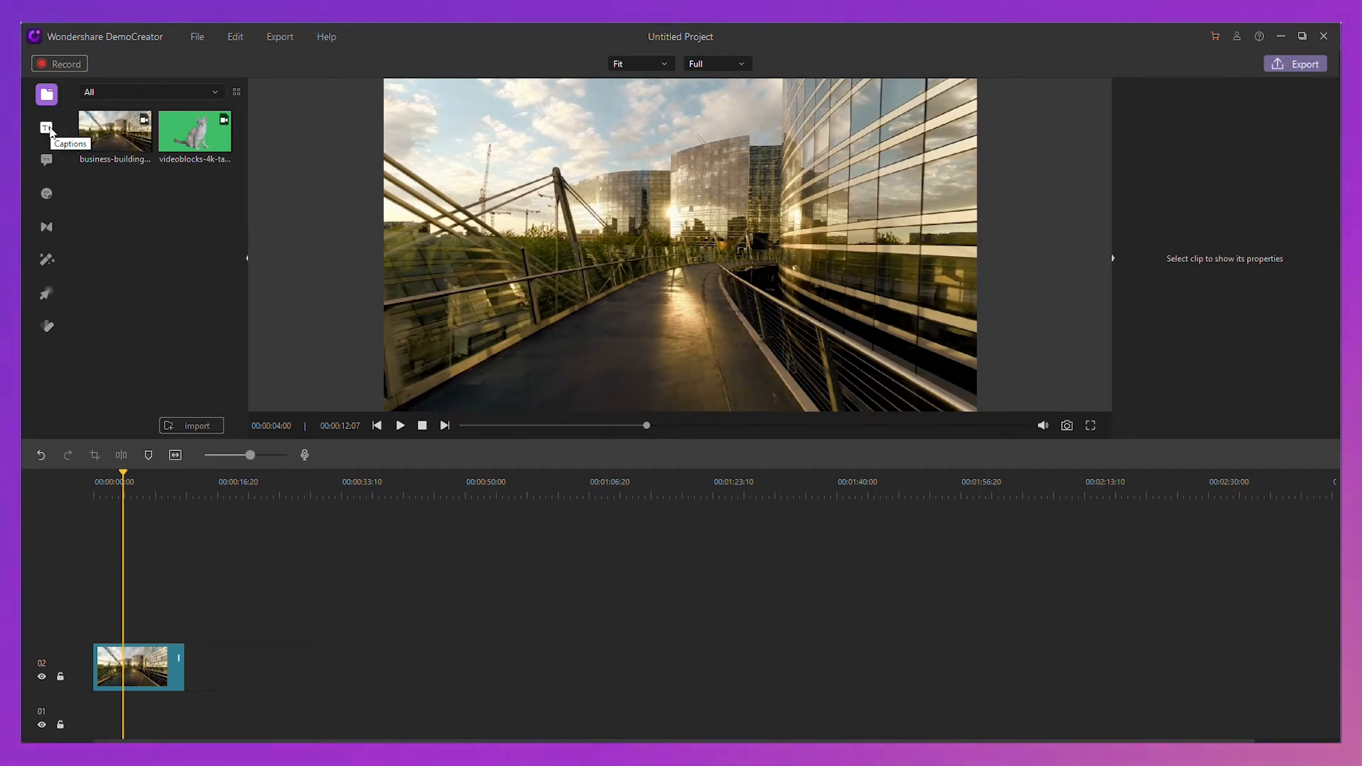
{"action": "left_click", "coordinate": [46, 128]}
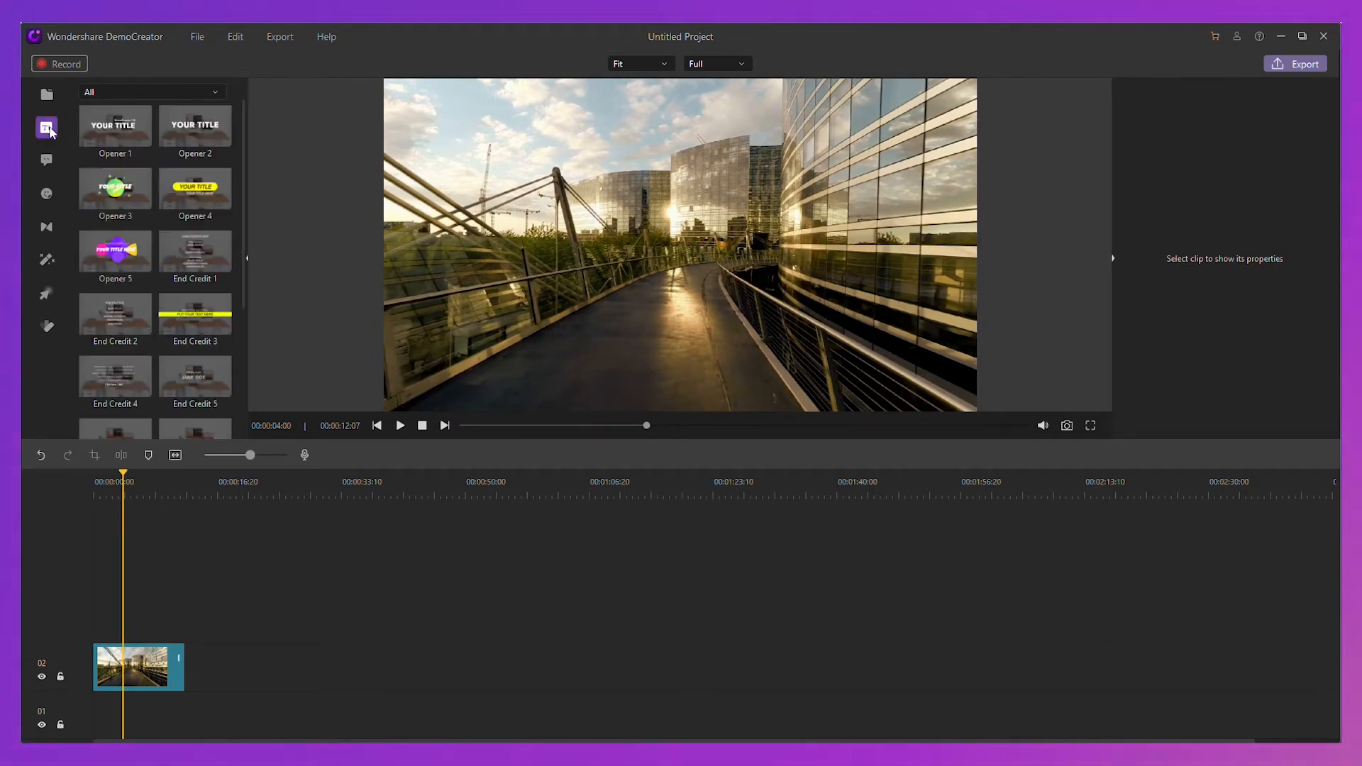
{"action": "double_click", "coordinate": [115, 188]}
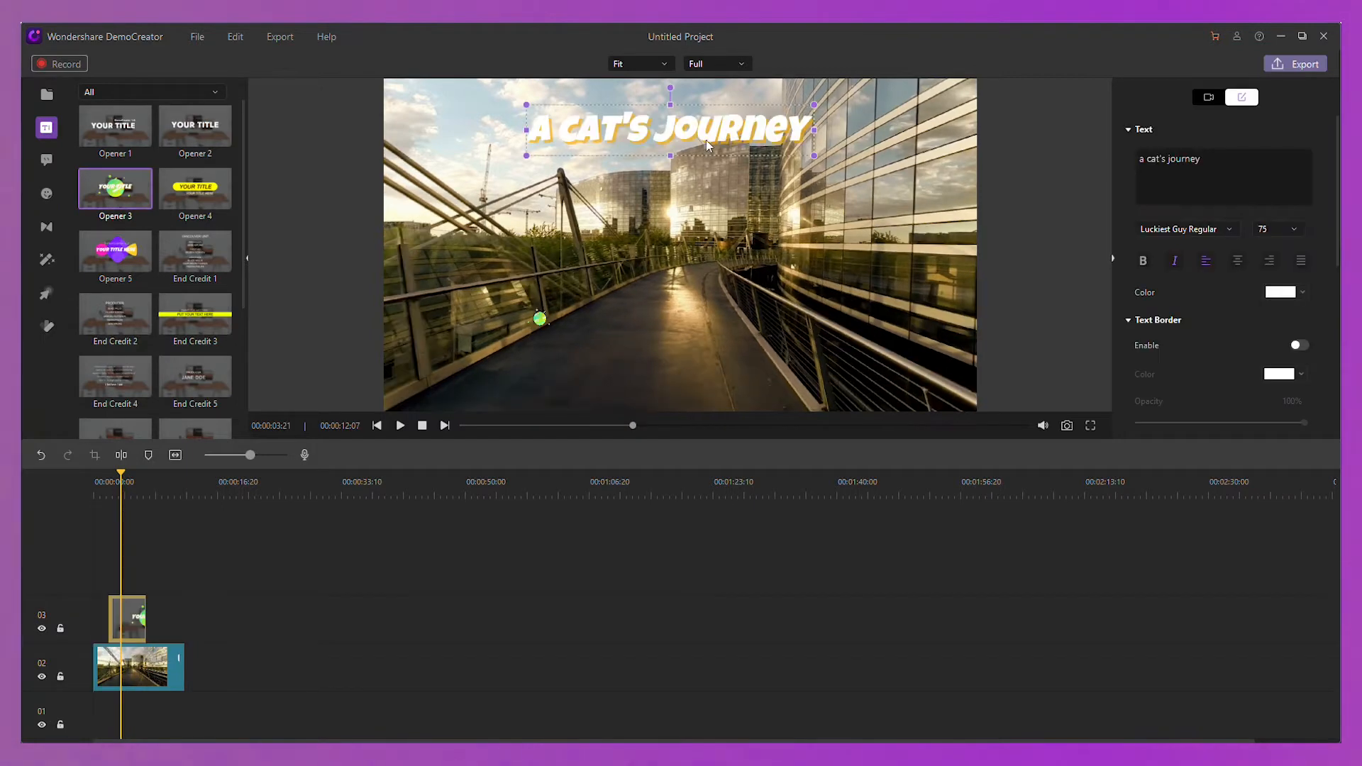
{"action": "scroll", "scroll_direction": "down", "scroll_amount": 3}
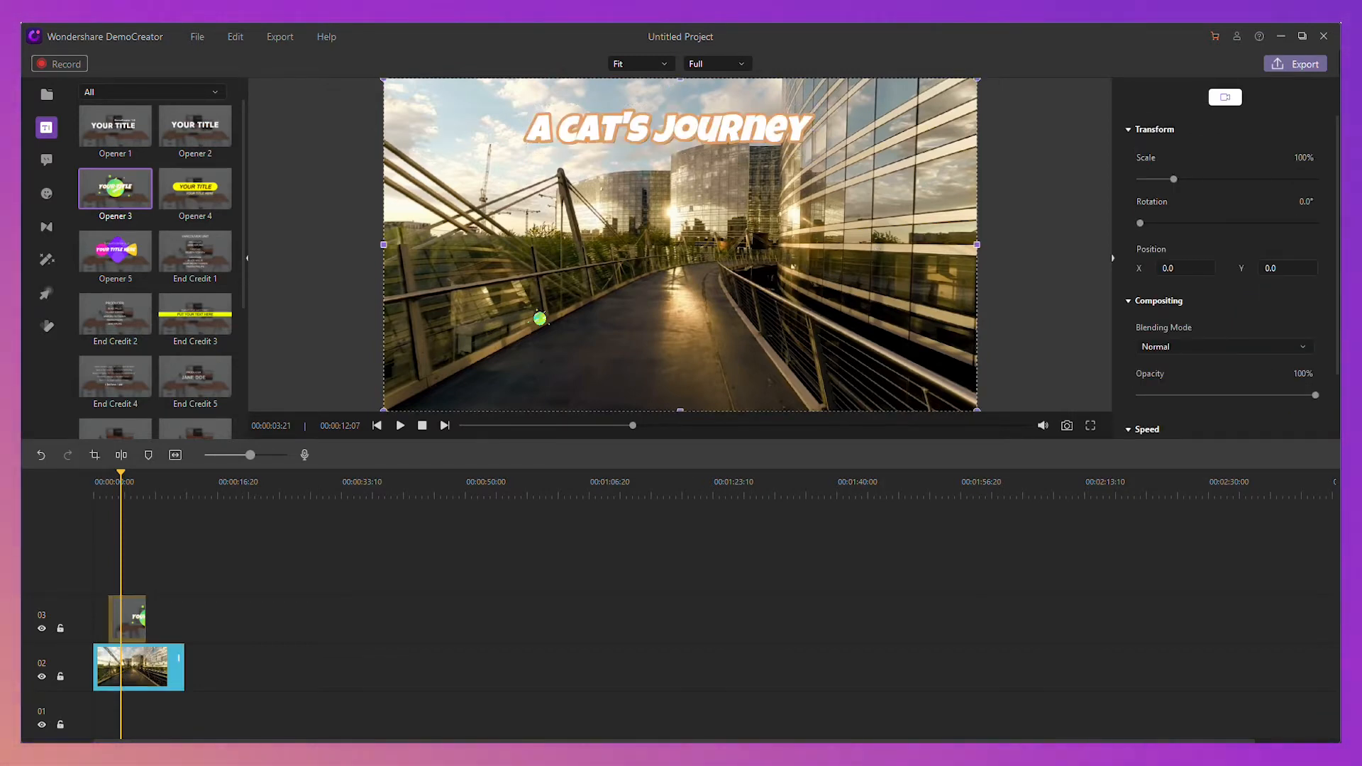
- Add joystick, Pac Man and chat bubble stickers to the bridge scene, then return to the media clips
{"action": "left_click", "coordinate": [46, 193]}
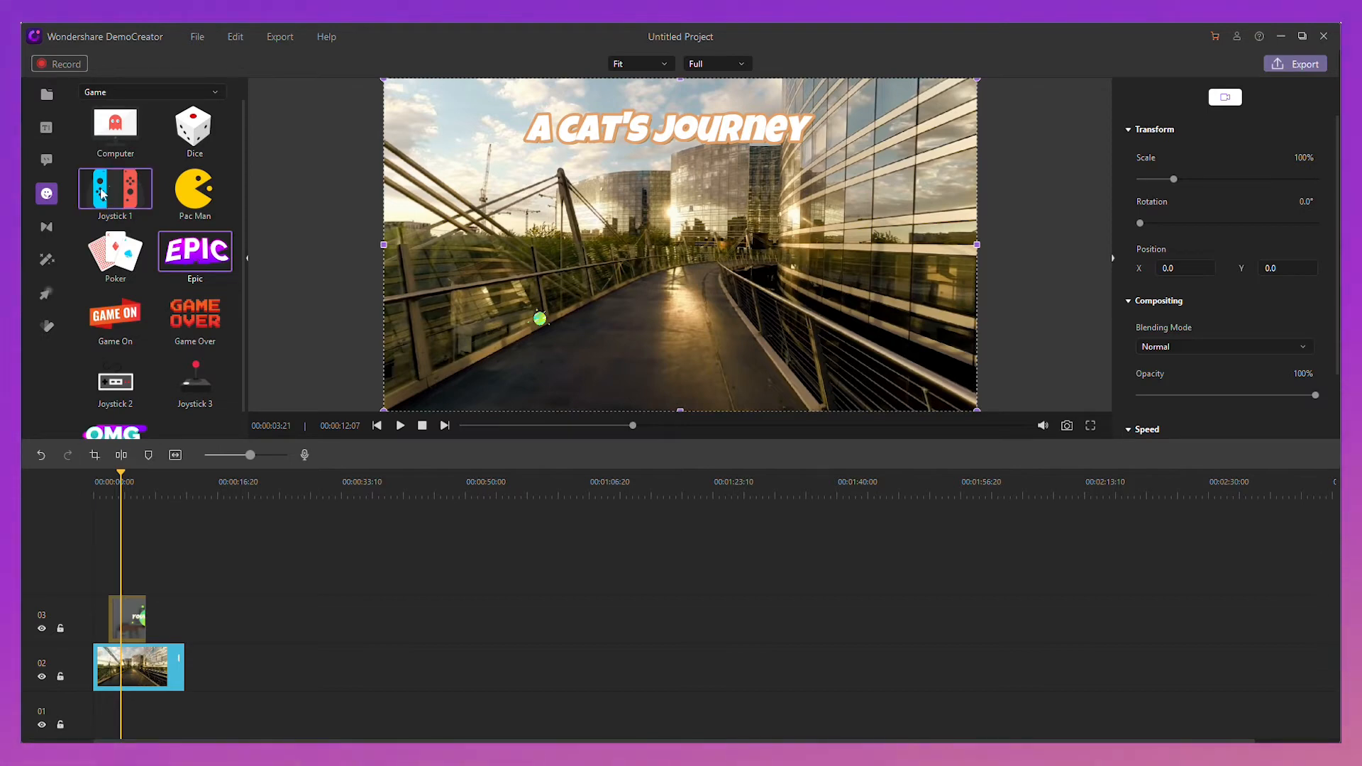
{"action": "left_click", "coordinate": [115, 313]}
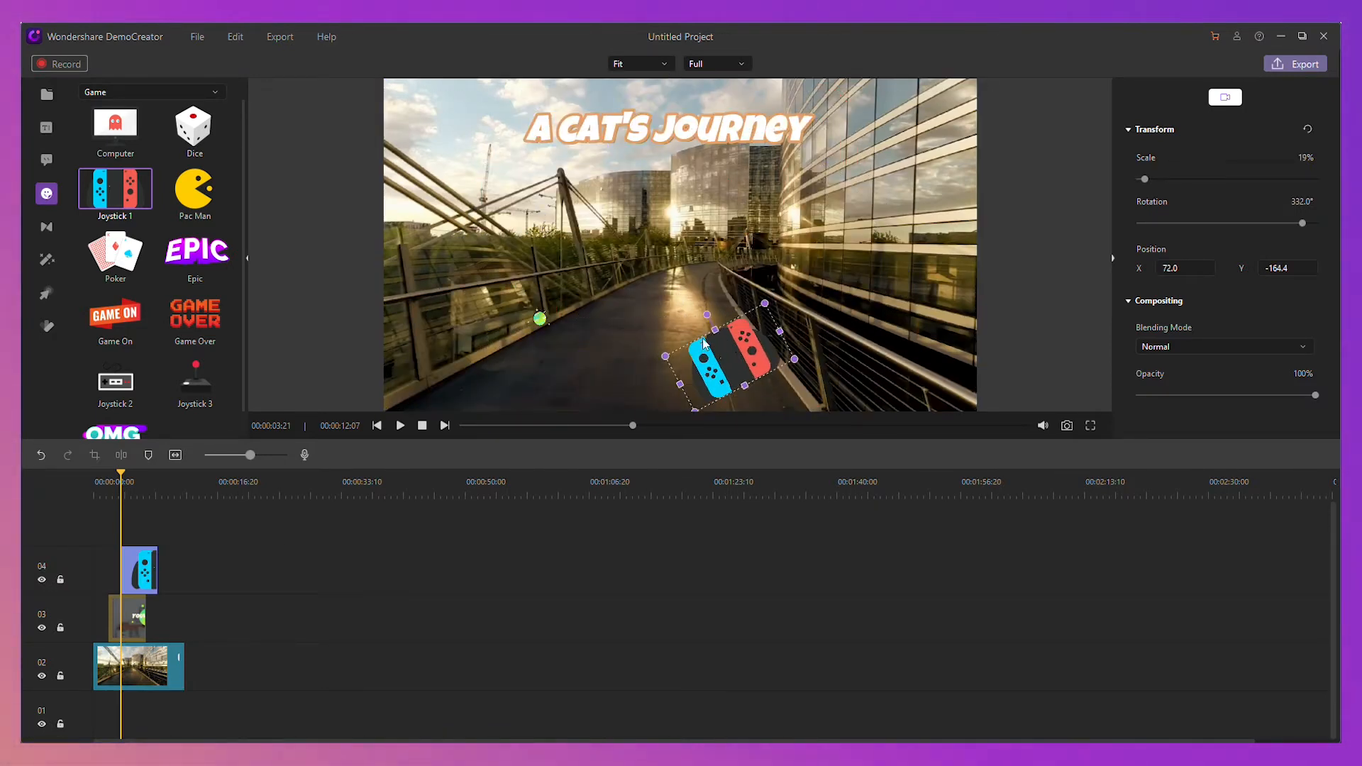
{"action": "double_click", "coordinate": [194, 191]}
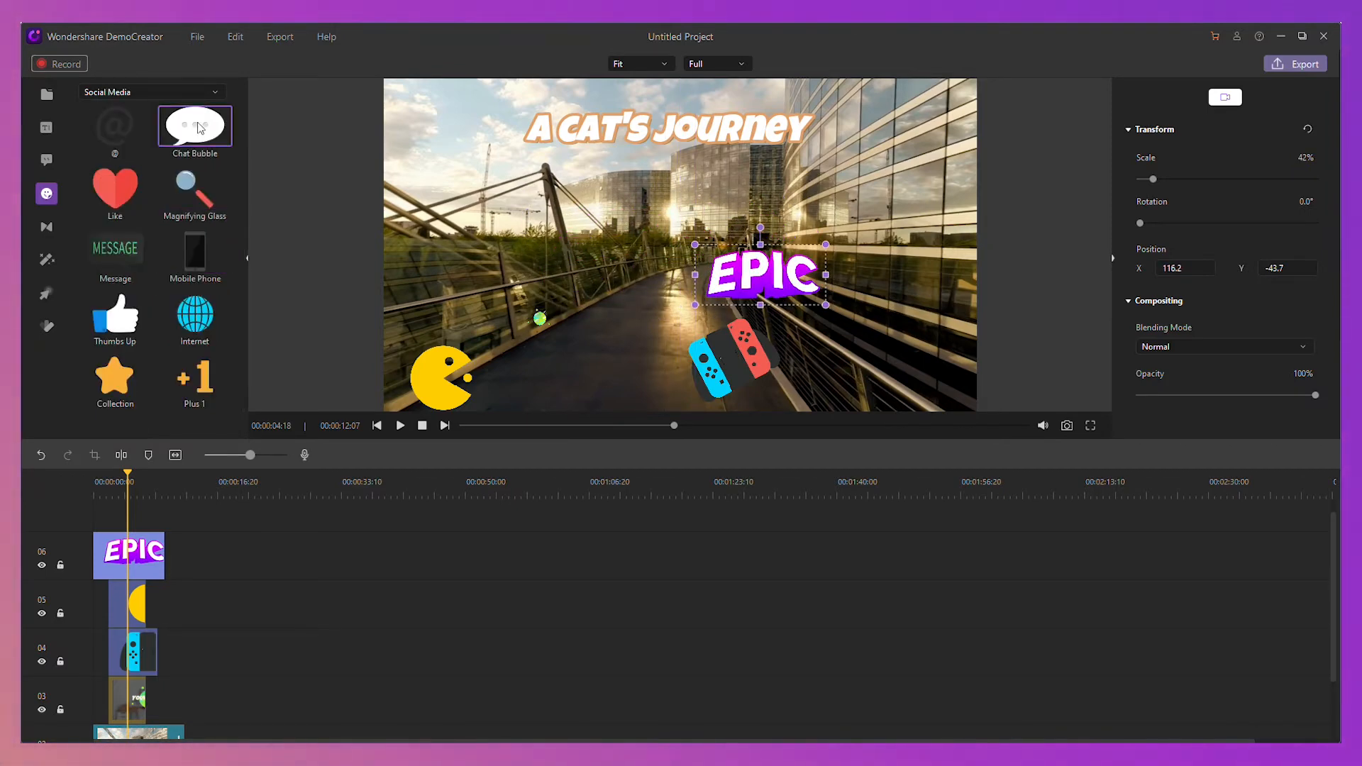
{"action": "double_click", "coordinate": [195, 125]}
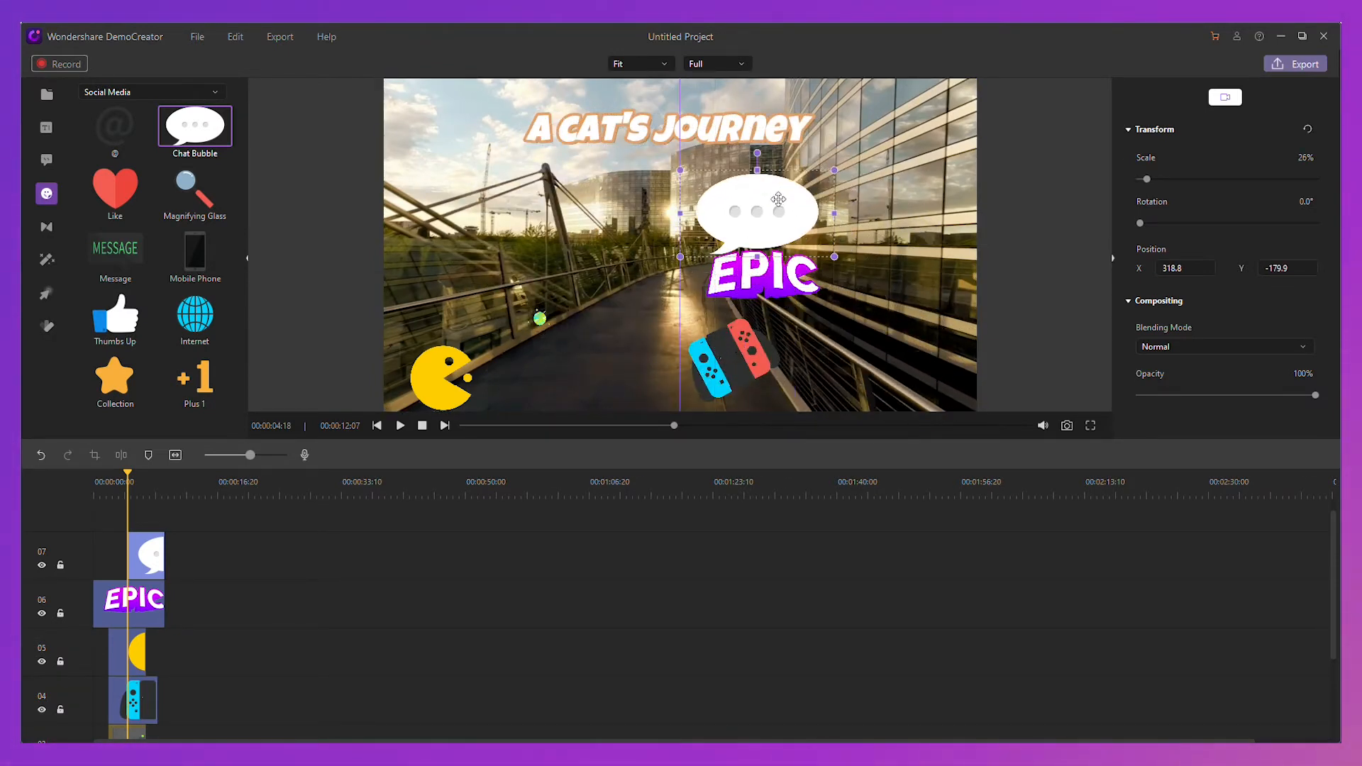
{"action": "left_click", "coordinate": [45, 96]}
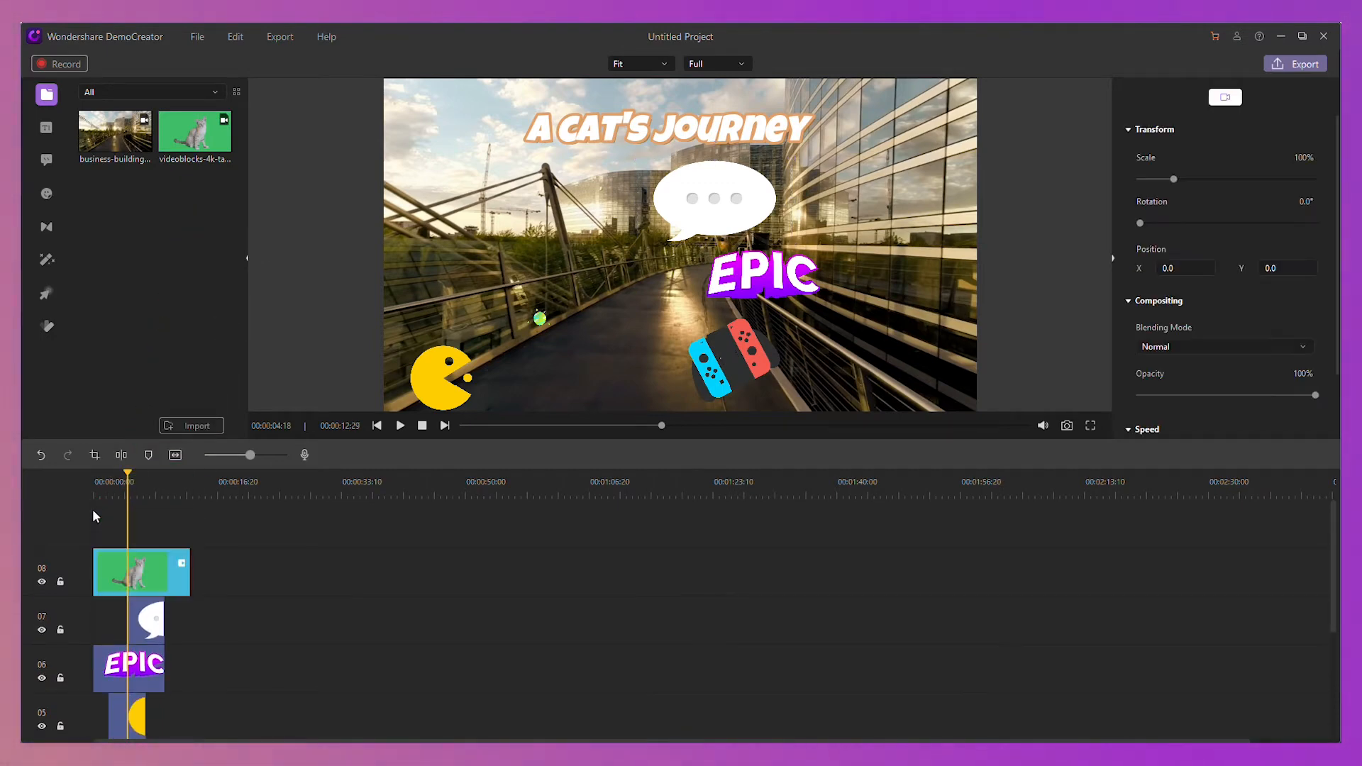
- Apply the GreenScreen effect to the cat clip so the cat stands on the bridge
{"action": "left_click", "coordinate": [140, 572]}
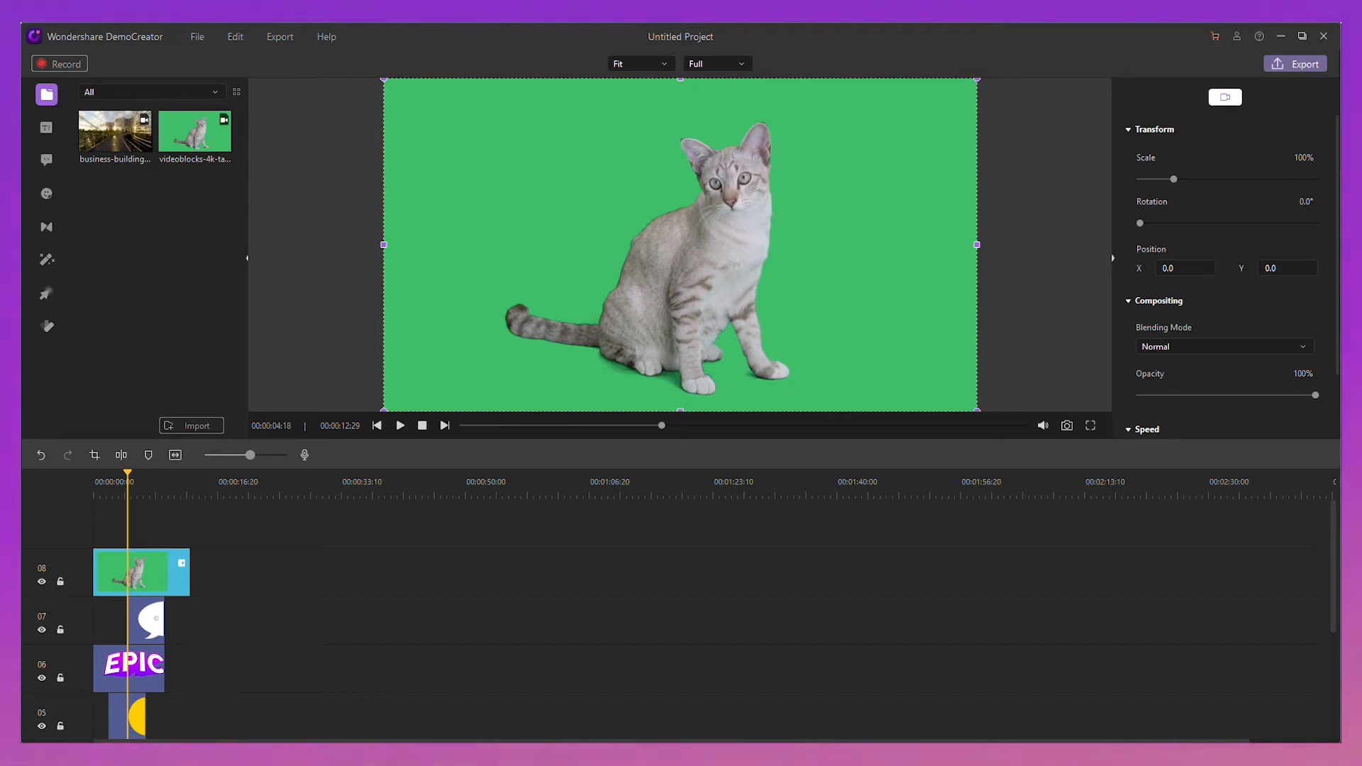
{"action": "left_click", "coordinate": [45, 260]}
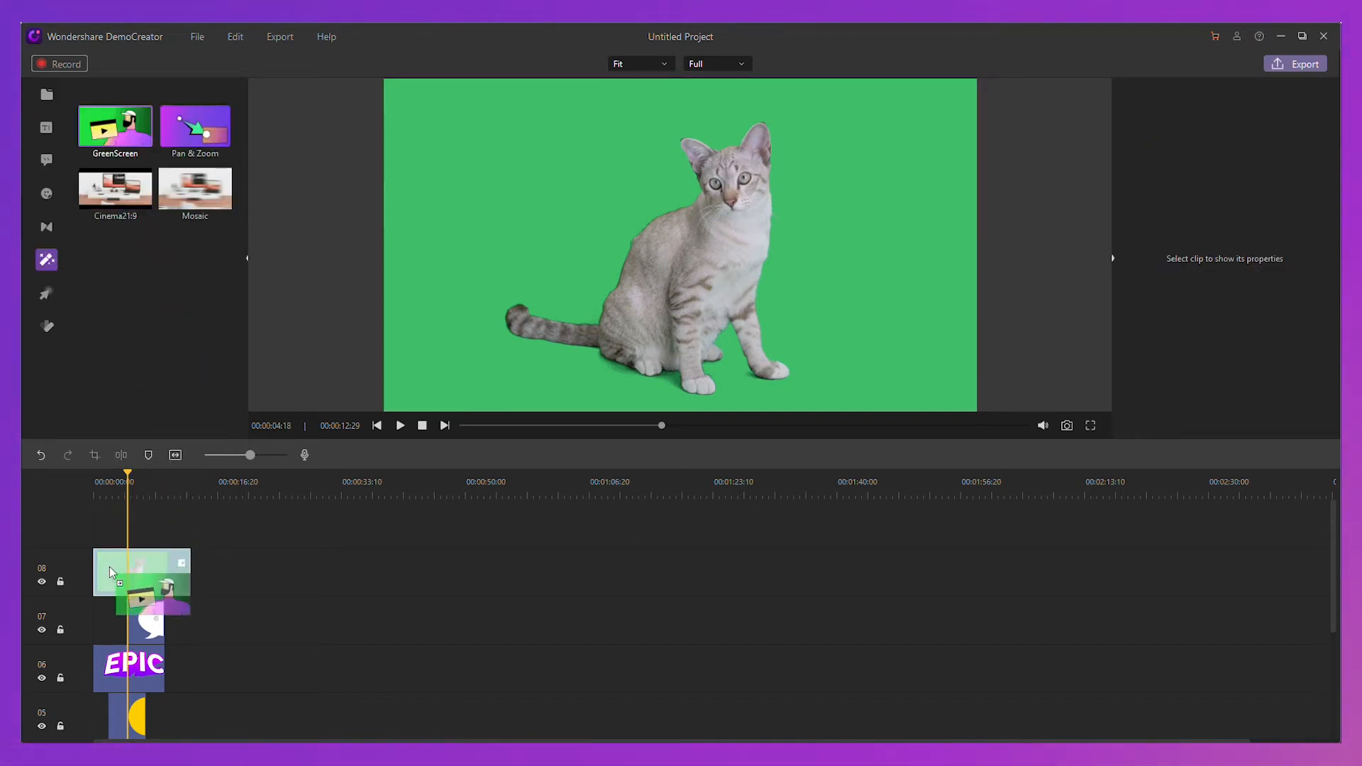
{"action": "left_click", "coordinate": [131, 573]}
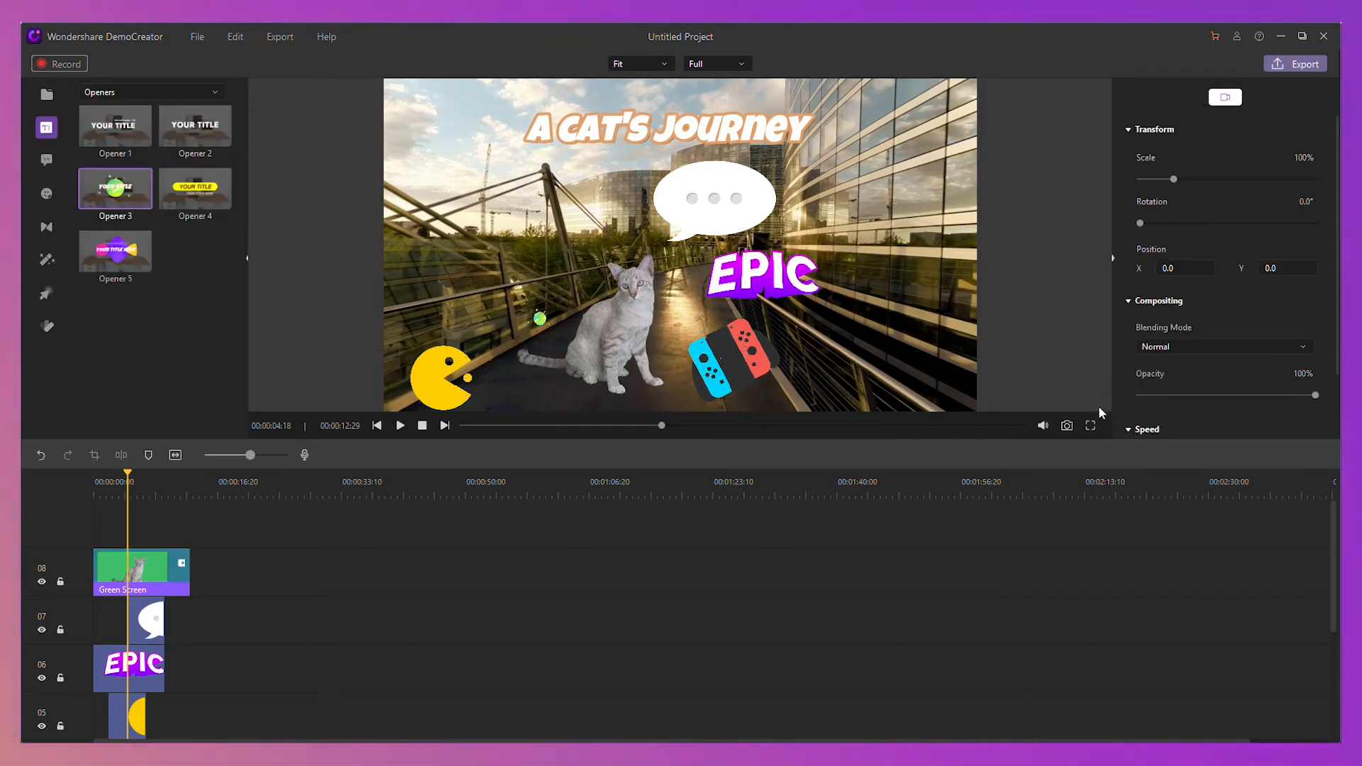
{"action": "mouse_move", "coordinate": [904, 327]}
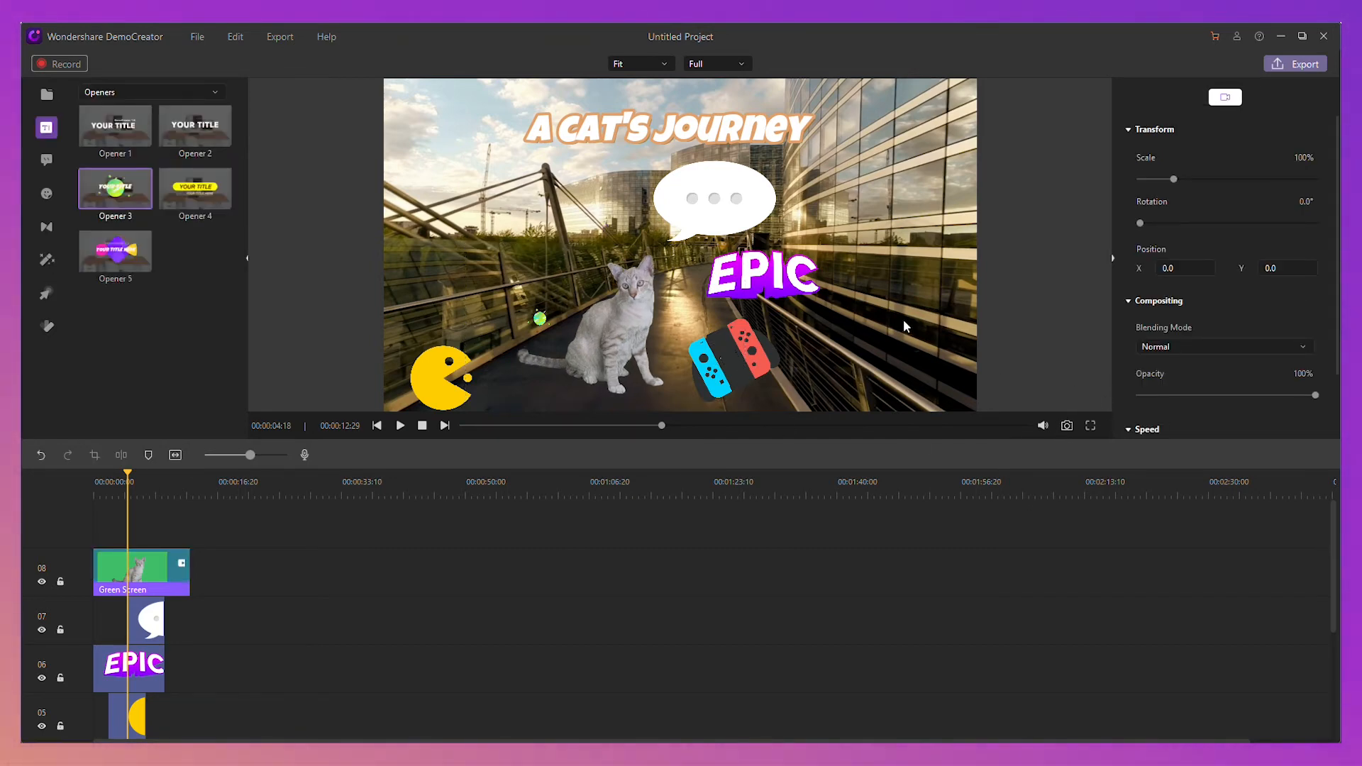
{"action": "mouse_move", "coordinate": [1067, 426]}
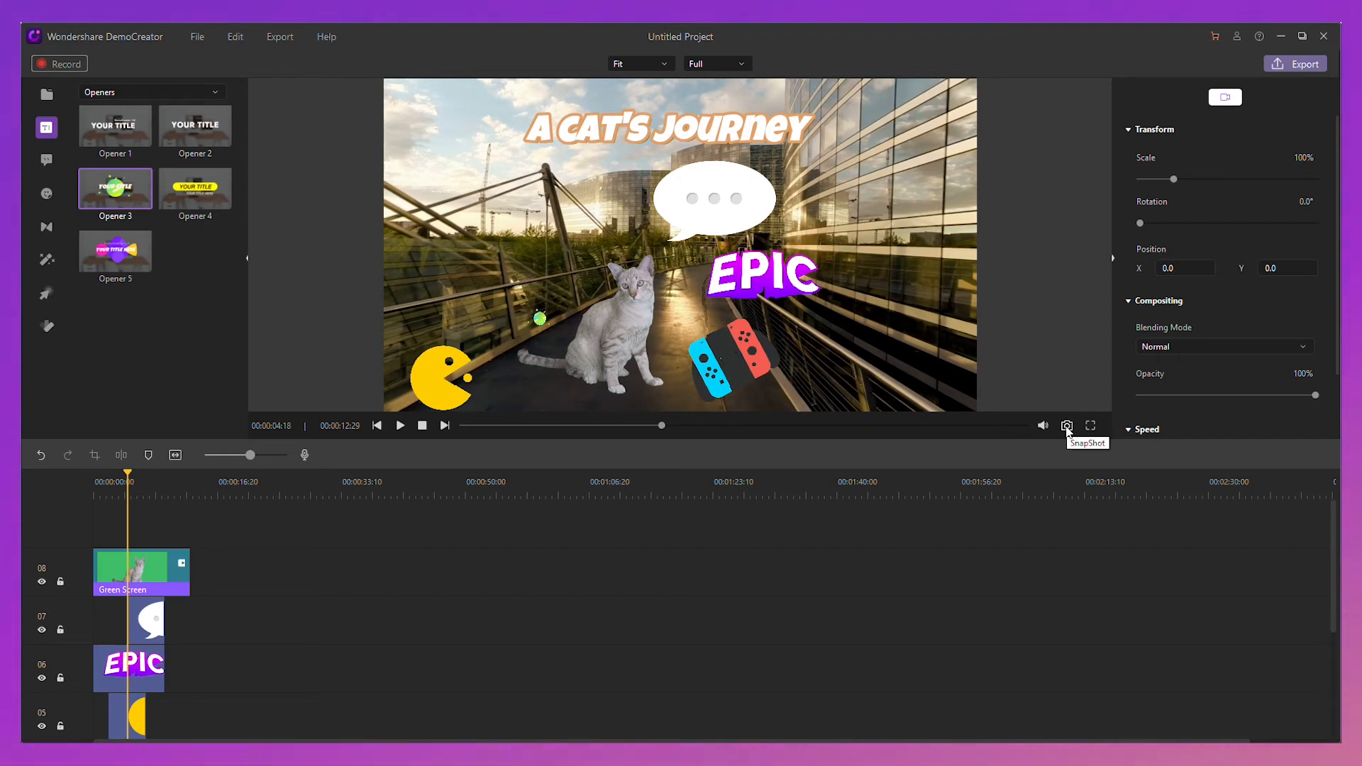
- Save the current frame as snapshot.png and review the project's video resolution options
{"action": "left_click", "coordinate": [1067, 426]}
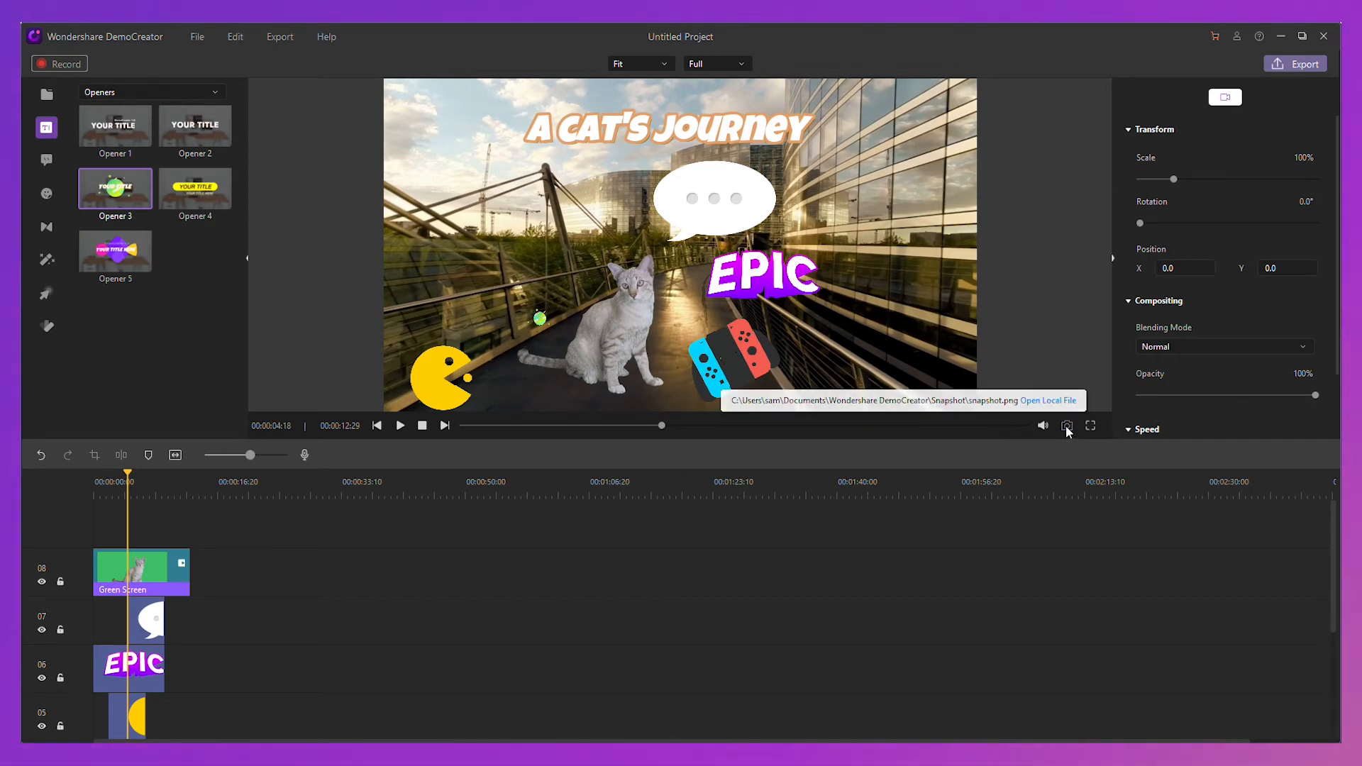
{"action": "mouse_move", "coordinate": [1047, 400]}
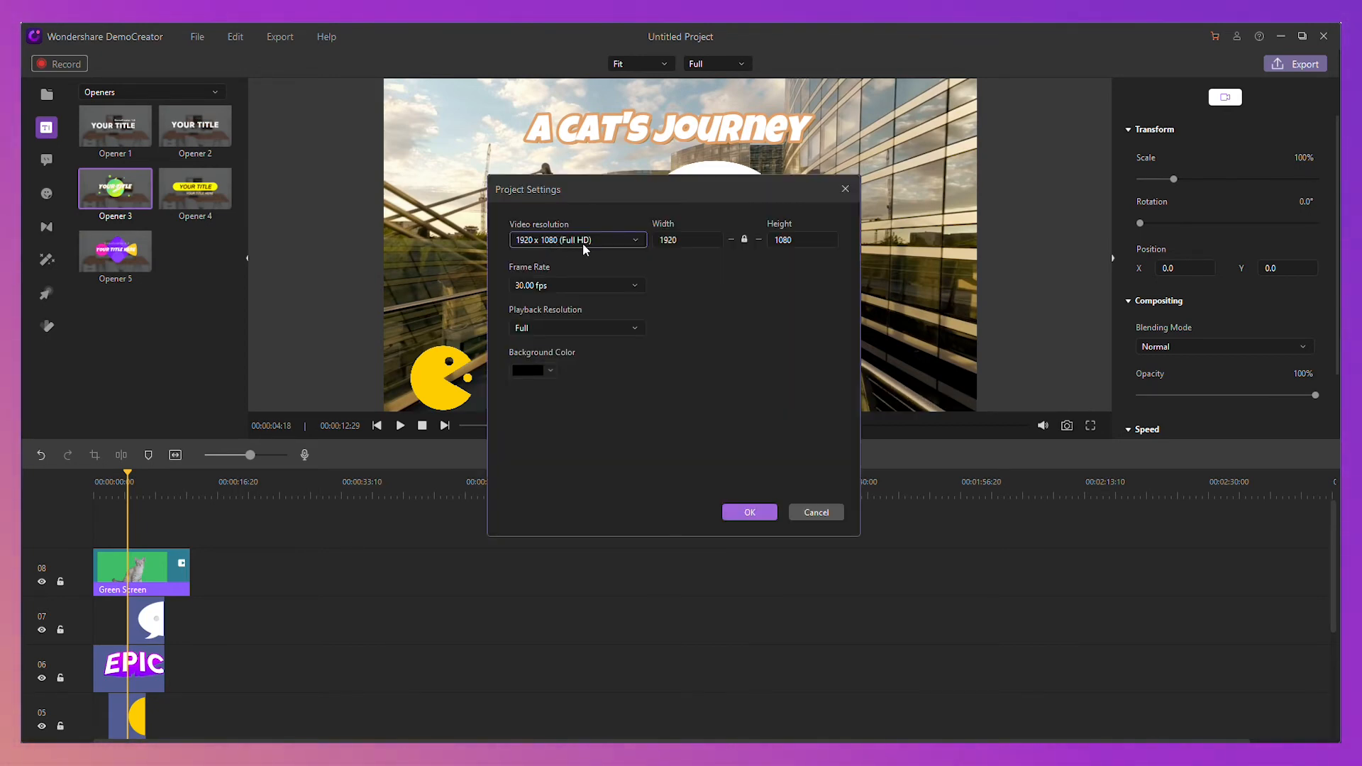
{"action": "left_click", "coordinate": [635, 240]}
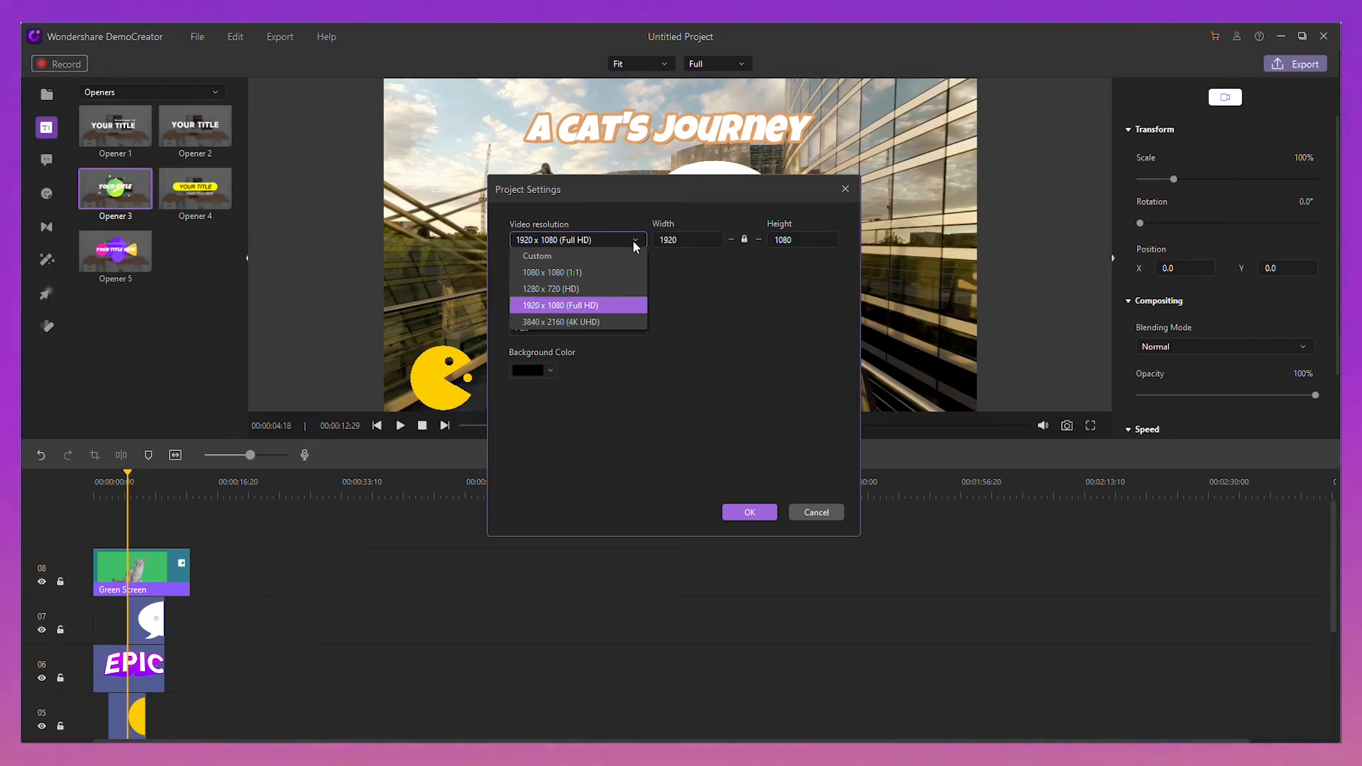